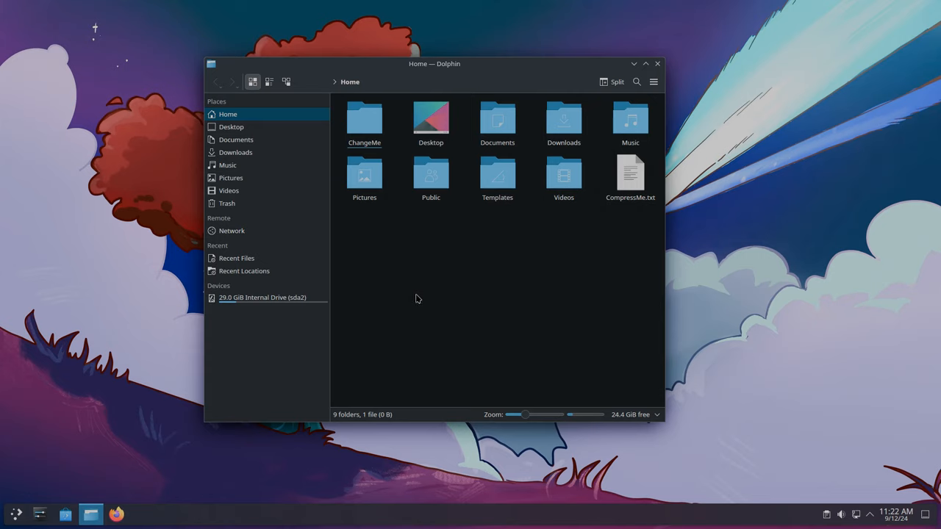
Step: Bring up the Select Icon picker from the ChangeMe folder's Properties dialog
right_click(364, 120)
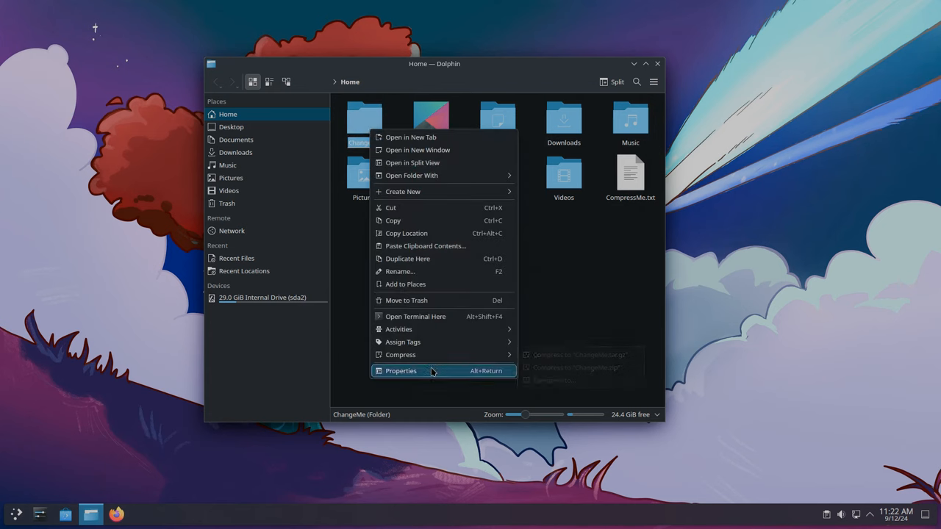
click(400, 371)
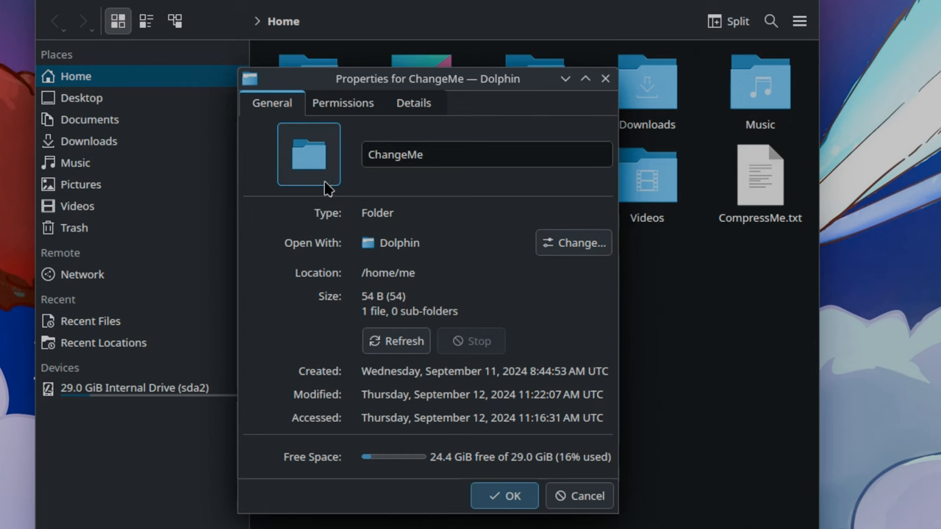
click(309, 153)
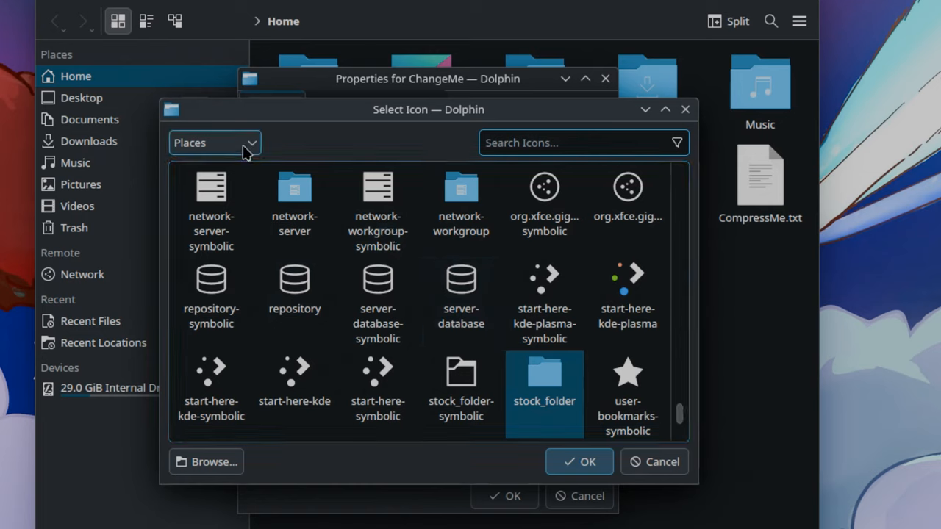
Step: Search the icon list and pick folder-black as ChangeMe's new icon
click(215, 142)
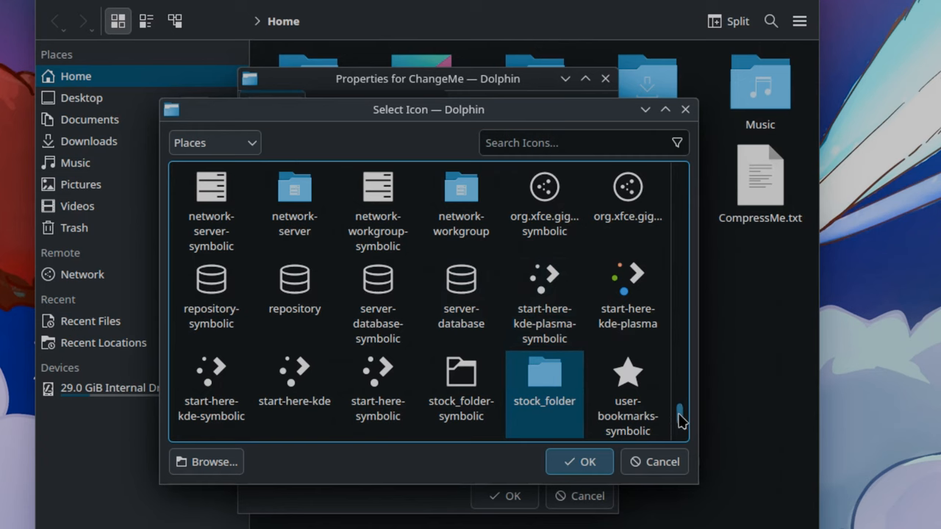
scroll(up, 3)
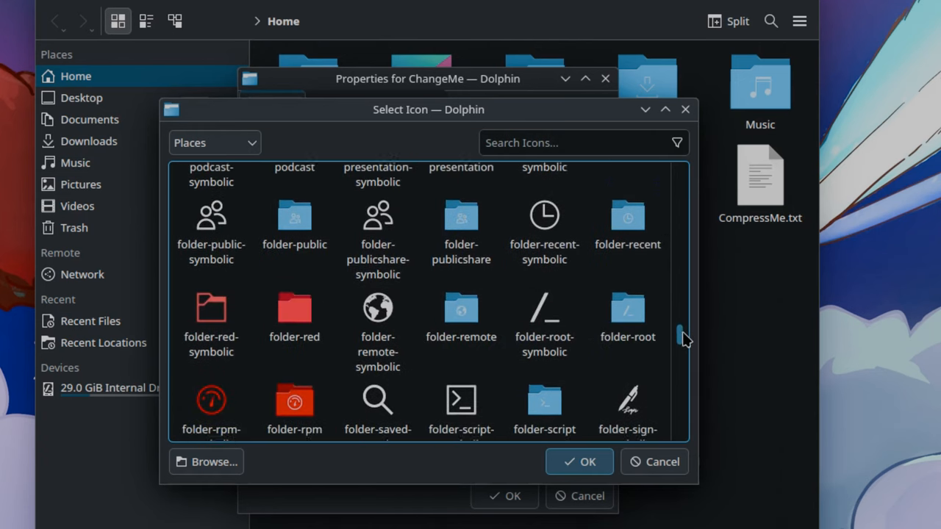
scroll(up, 3)
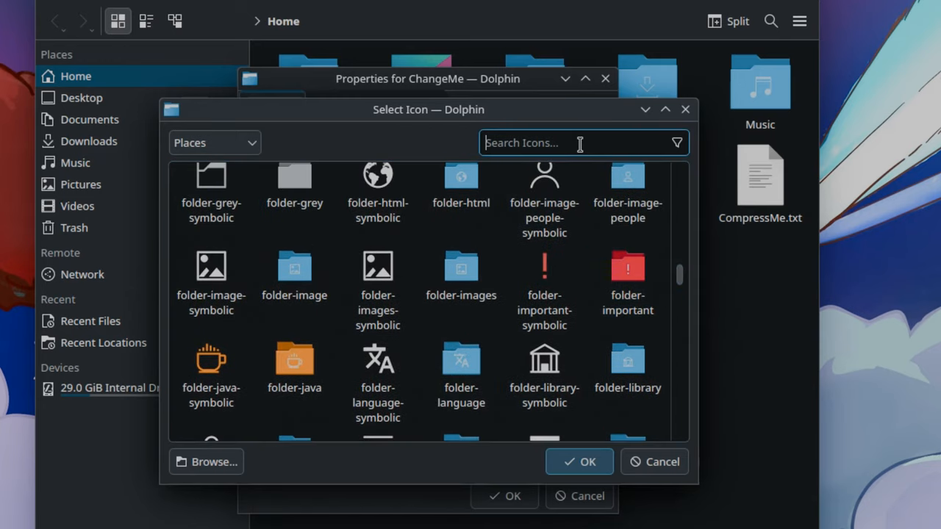
text(bls)
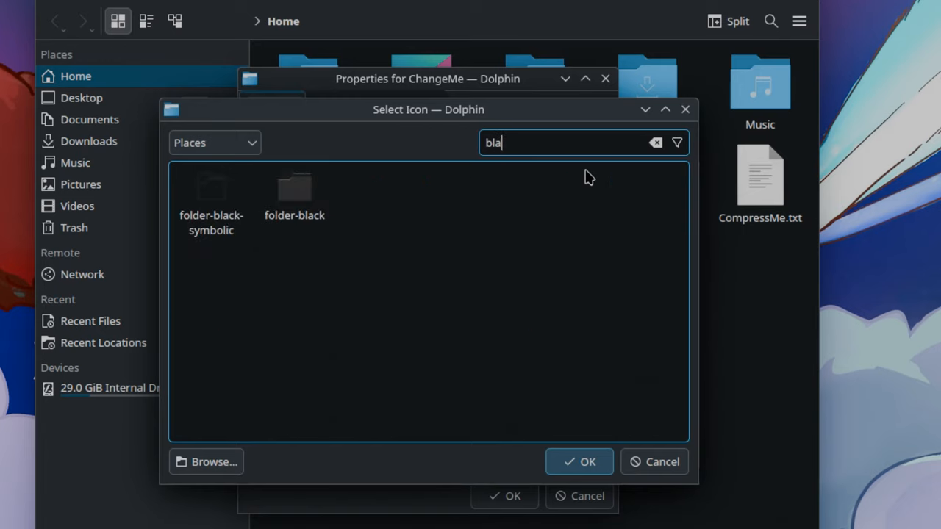
click(295, 194)
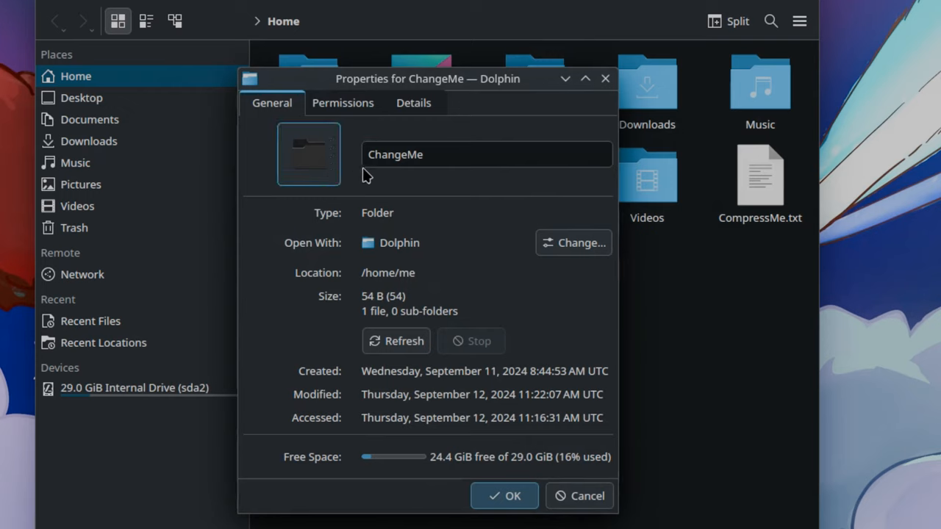
Step: Confirm the black icon so ChangeMe shows it in Dolphin's Home view
click(485, 155)
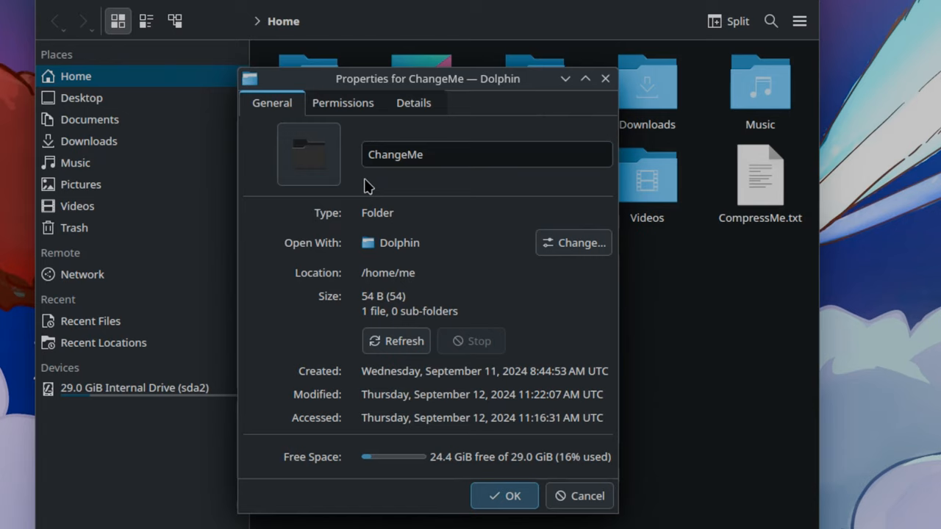
mouse_move(479, 335)
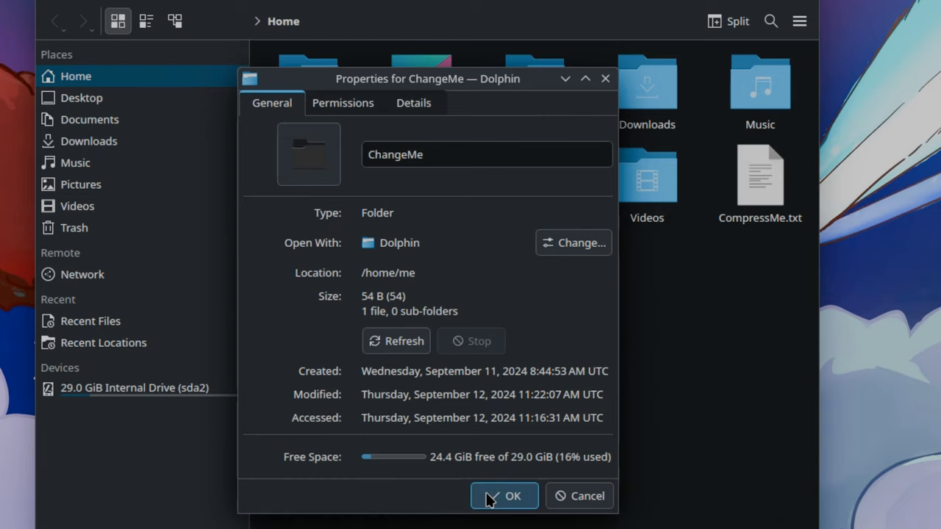
click(505, 495)
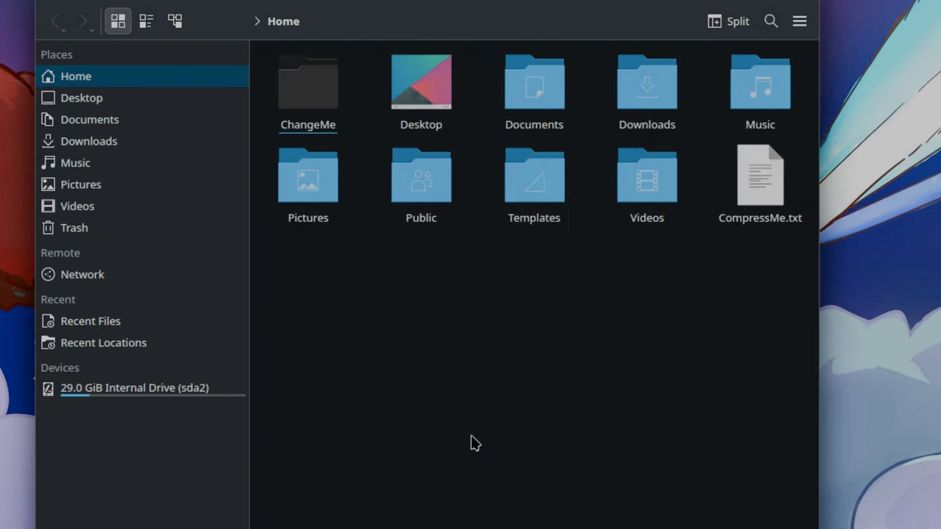
mouse_move(419, 309)
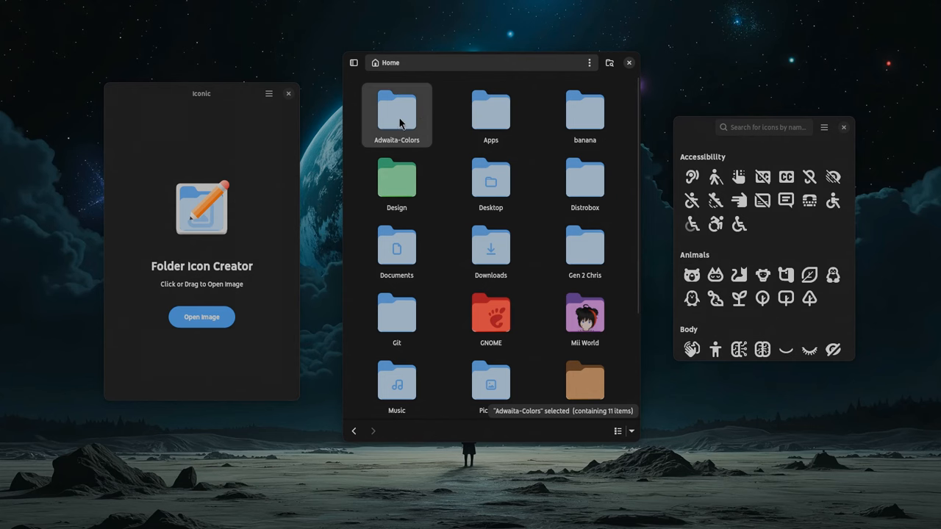
mouse_move(442, 132)
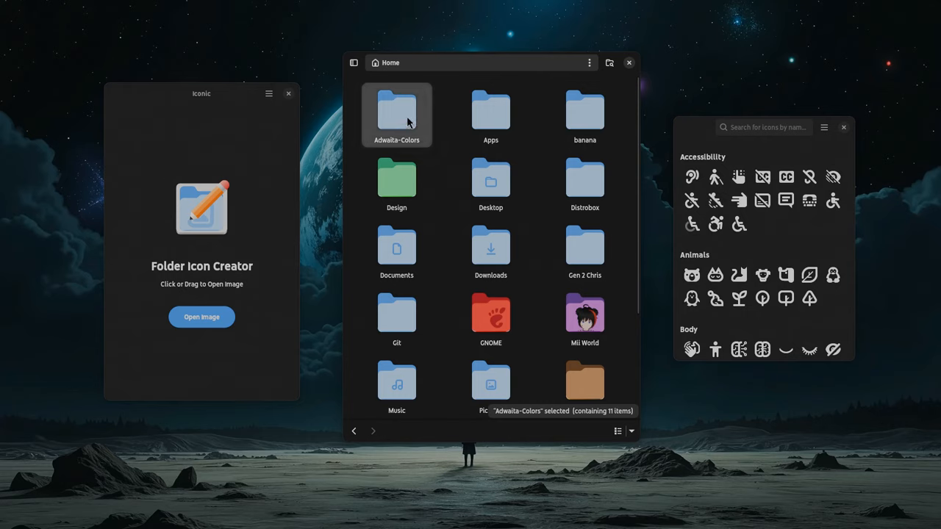
Step: Load folder-dark.svg from Adwaita-Colors as the bottom layer under the Flathub logo
double_click(397, 109)
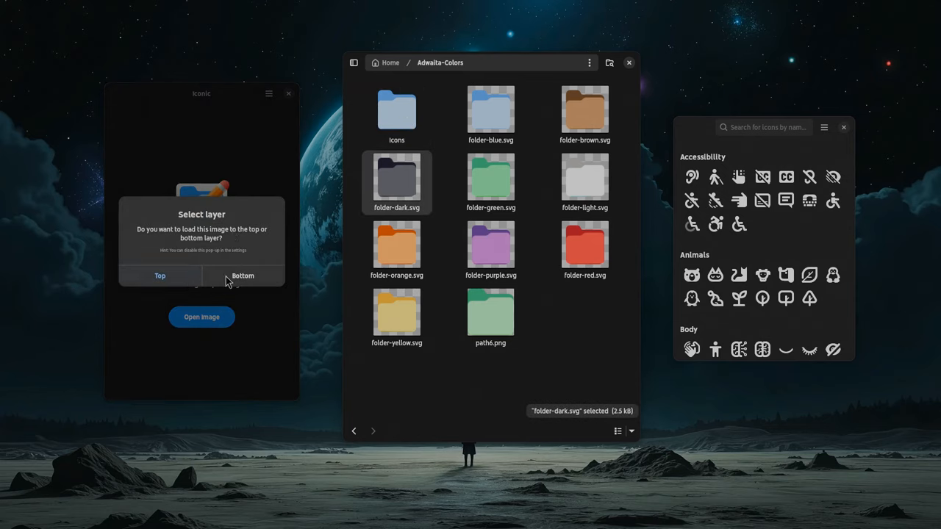
click(242, 277)
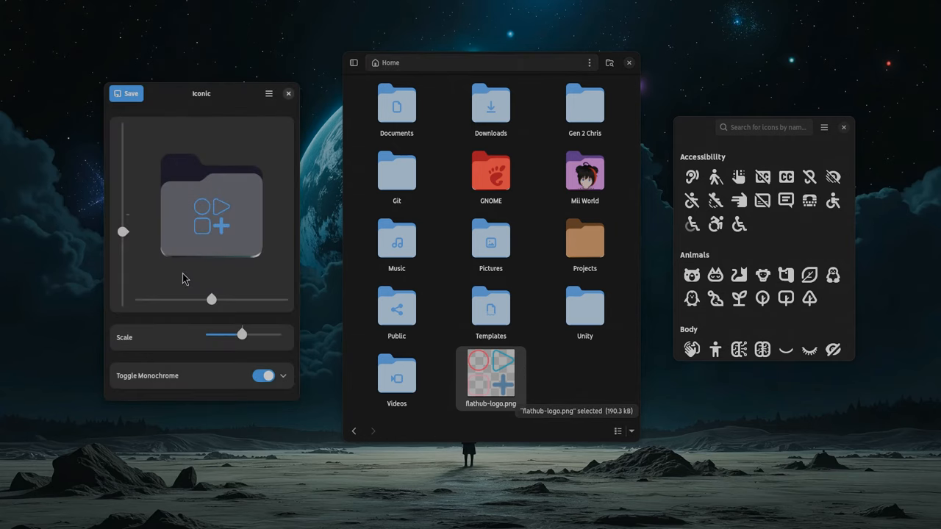
Step: Show the Flathub logo in full colour, enlarge it and shift it slightly right
click(265, 377)
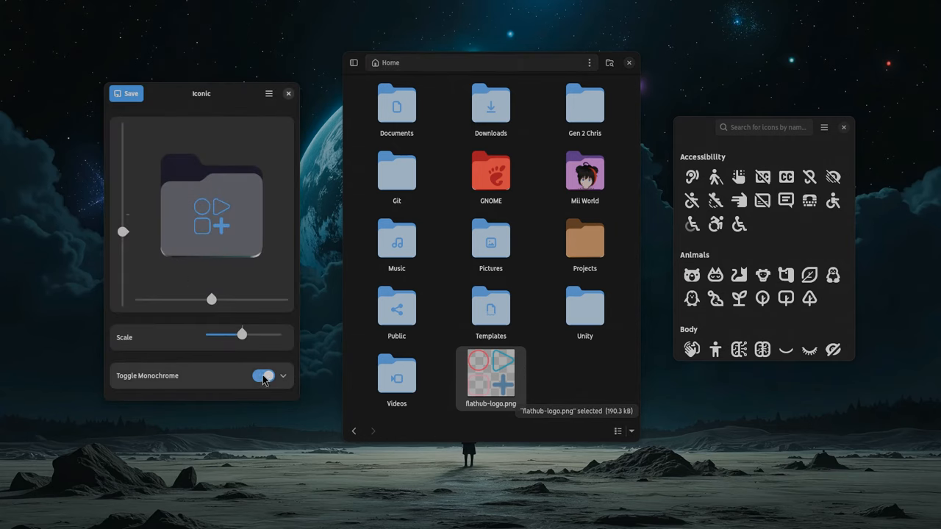
click(263, 377)
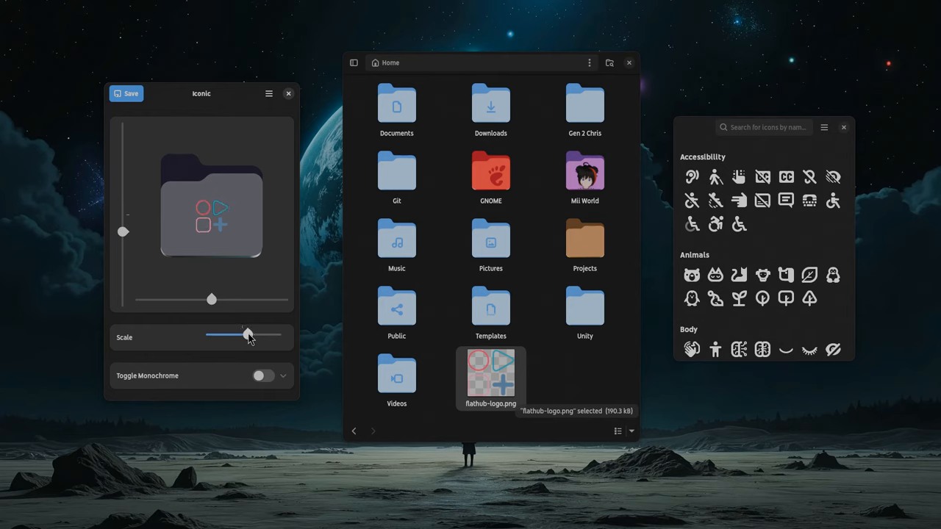
drag(247, 335, 223, 335)
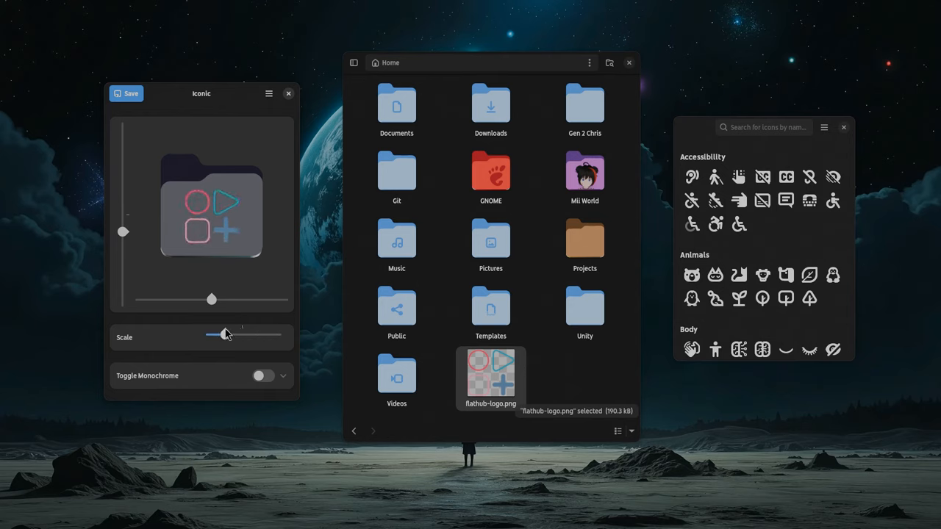
drag(211, 300, 226, 300)
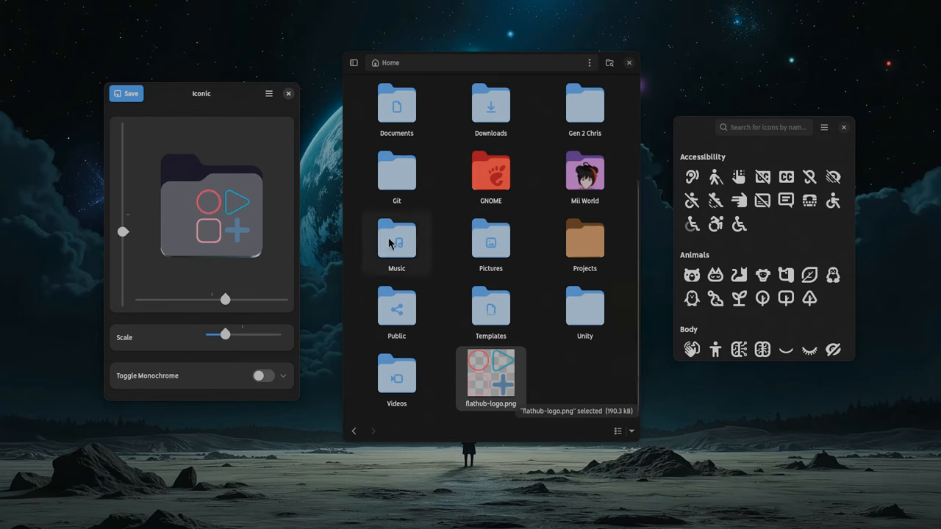
Step: Give Adwaita-Colors the custom dark Flathub folder icon via its Properties
right_click(397, 111)
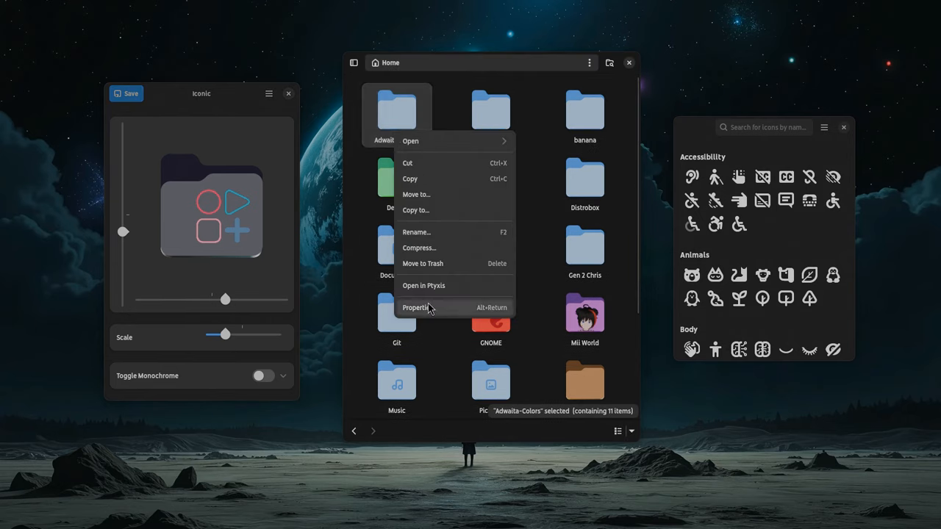
click(417, 308)
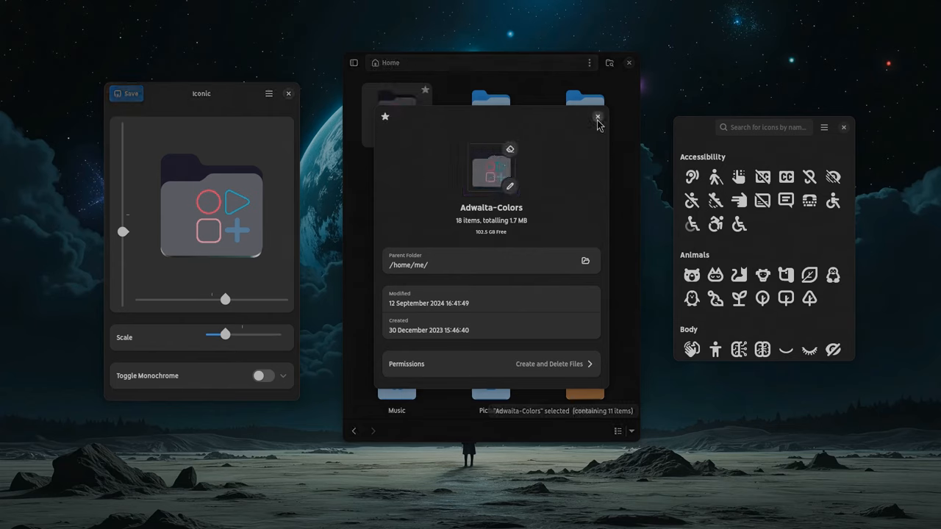
click(597, 117)
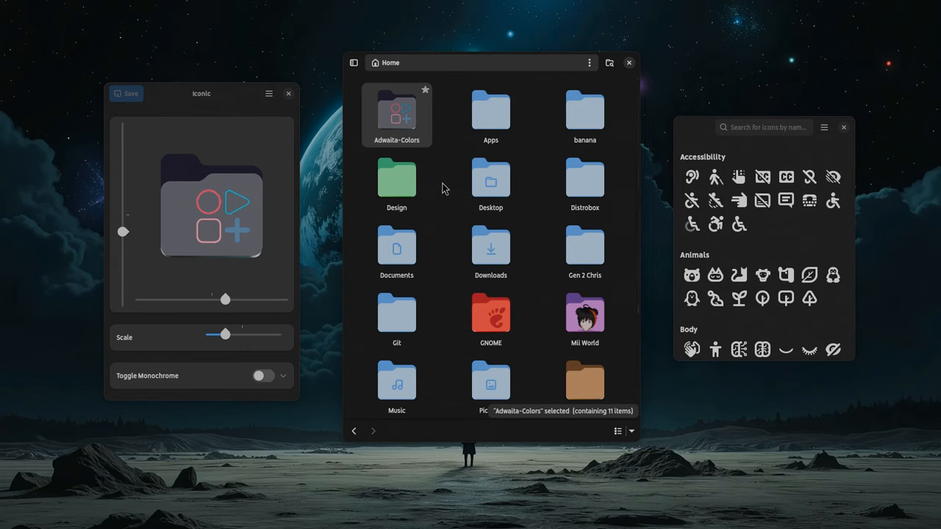
mouse_move(280, 130)
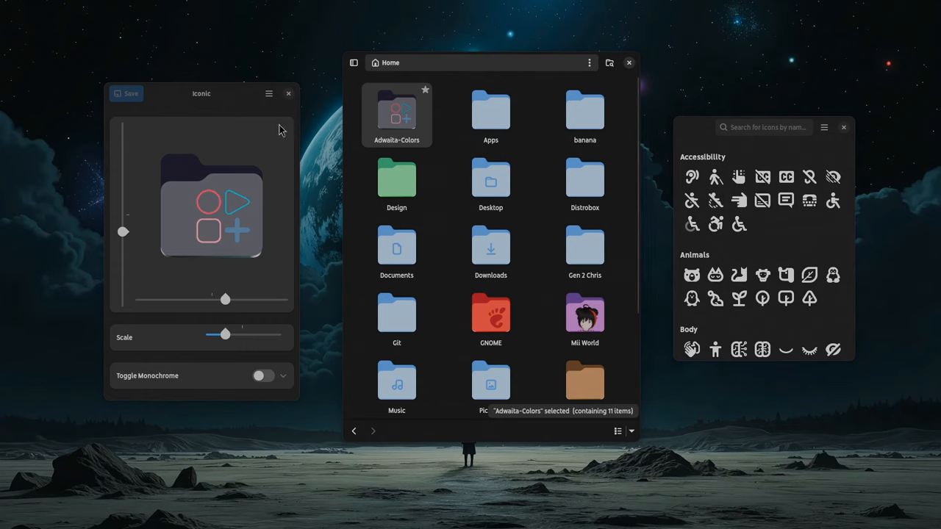
Step: Load a penguin top icon, make it a monochrome watermark and reposition it on the blue folder
click(269, 94)
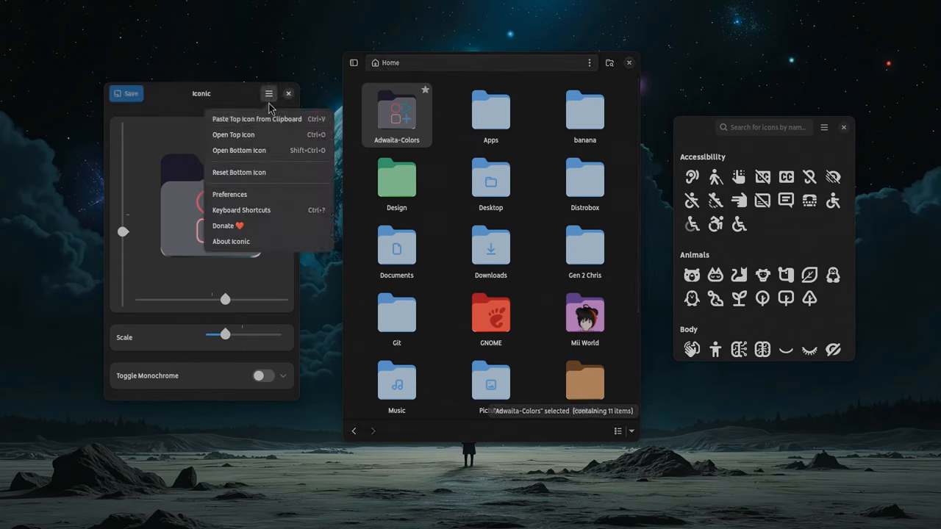
click(238, 172)
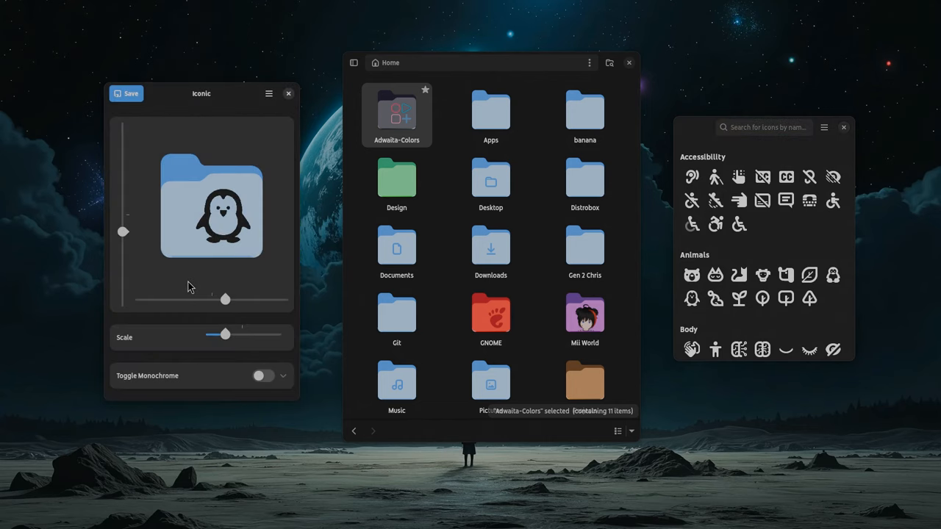
click(261, 377)
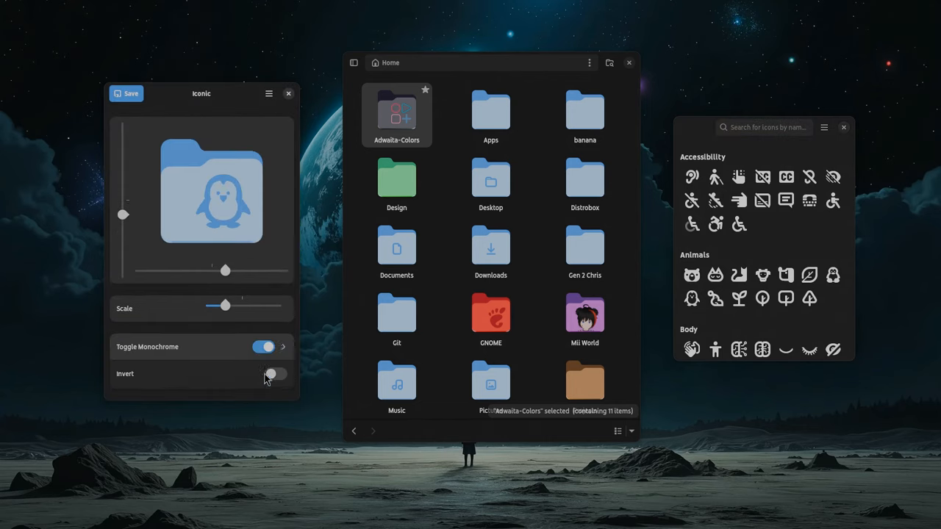
click(282, 347)
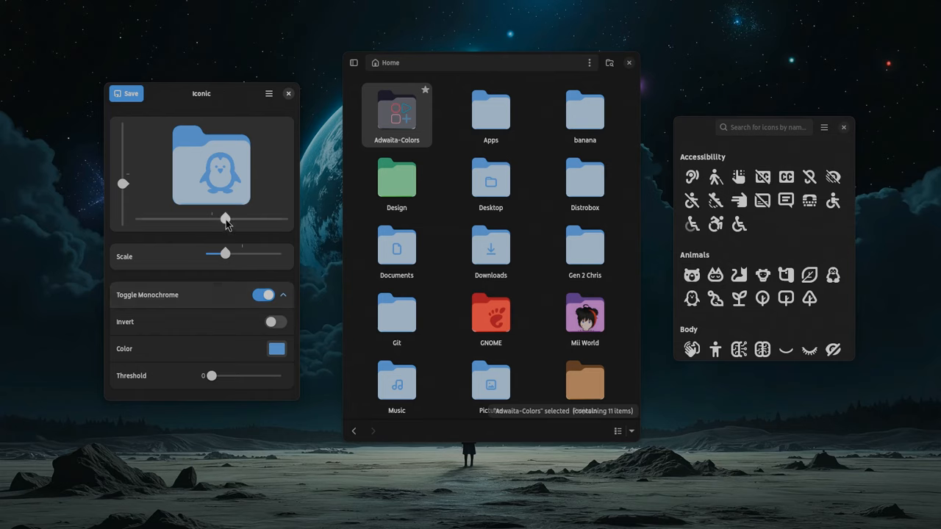
drag(226, 253, 247, 253)
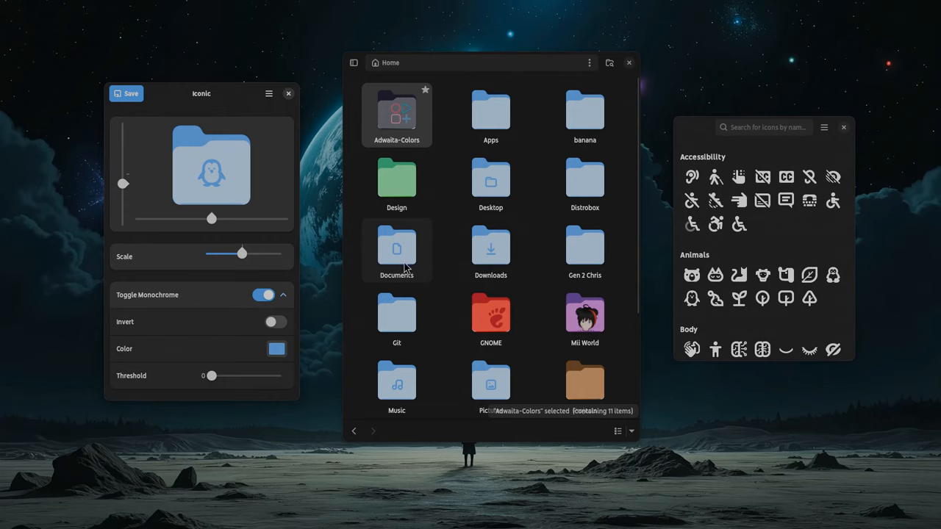
mouse_move(441, 247)
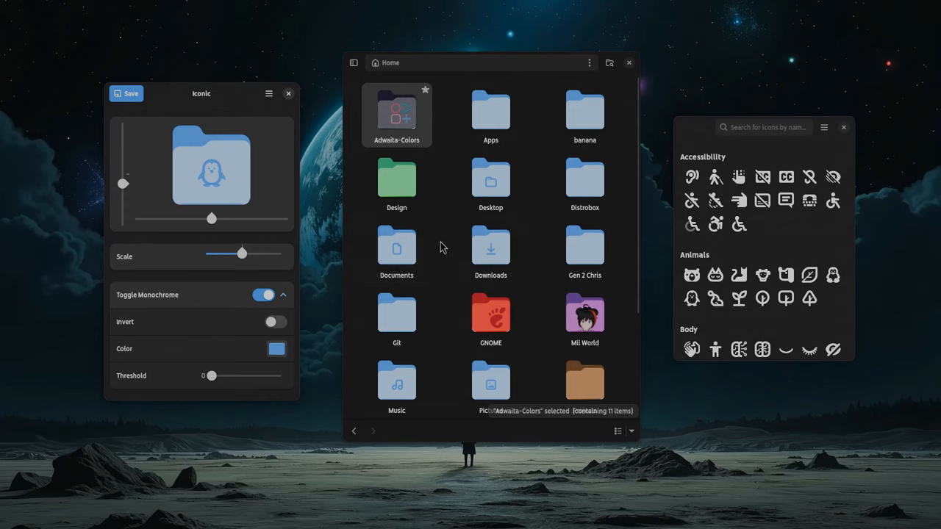
mouse_move(491, 250)
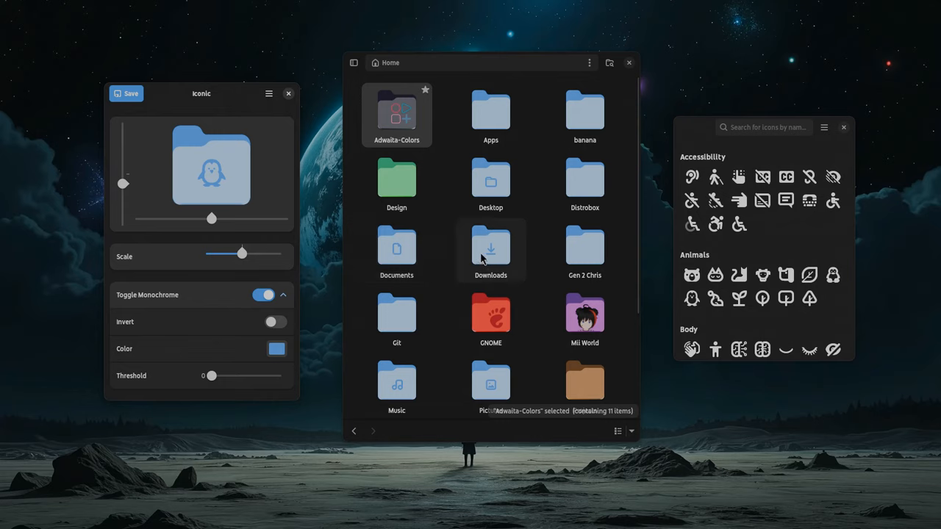
key(Super)
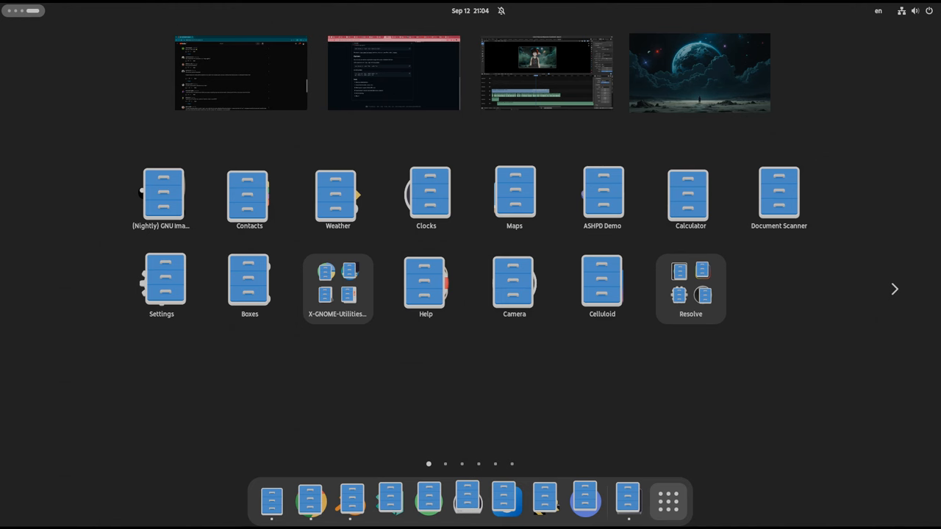